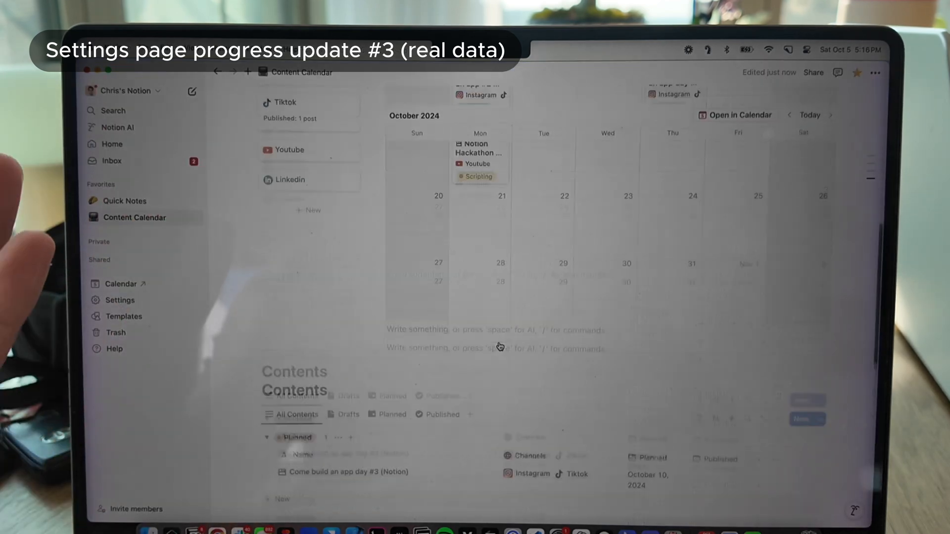
Select the notion_connections document and its notion_property value under conditions > complete in Firestore
{"action": "scroll", "scroll_direction": "down", "scroll_amount": 3}
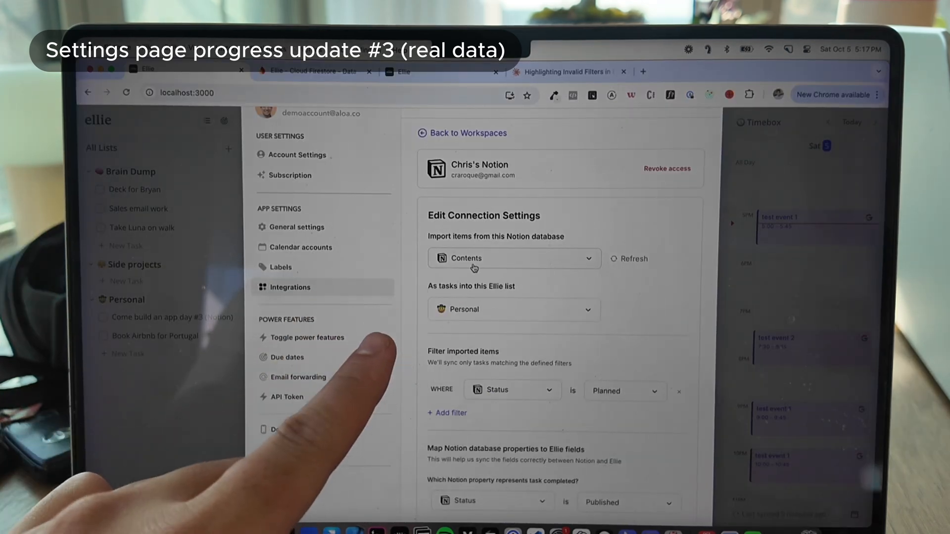
{"action": "scroll", "scroll_direction": "down", "scroll_amount": 3}
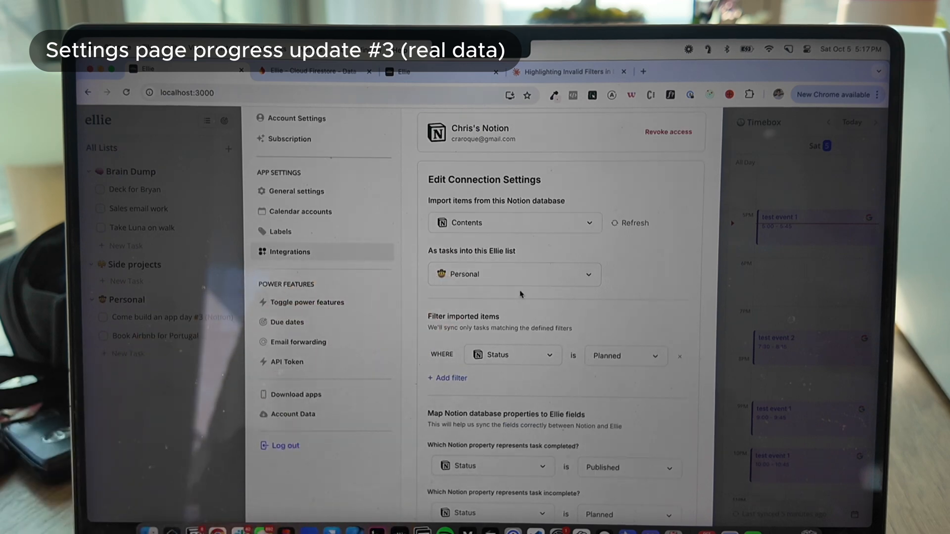
{"action": "scroll", "scroll_direction": "down", "scroll_amount": 3}
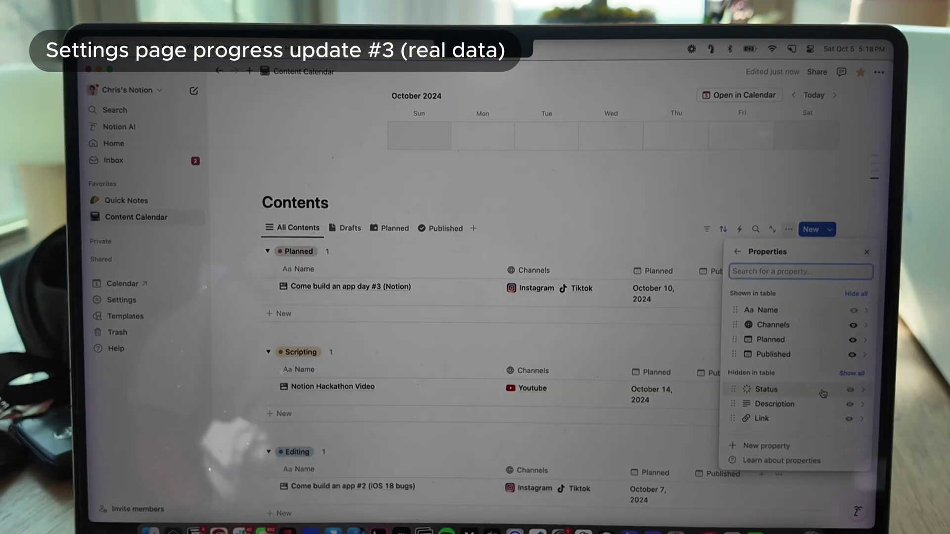
{"action": "left_click", "coordinate": [766, 390]}
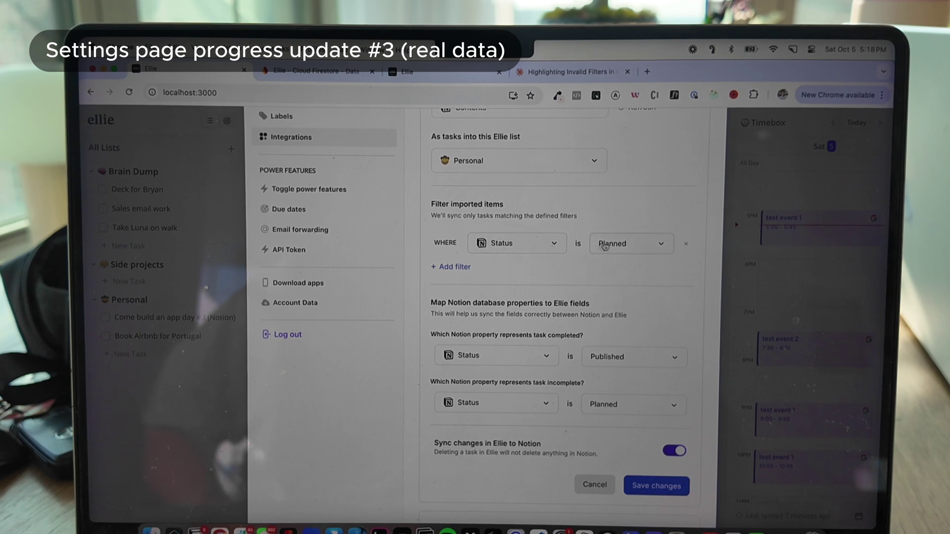
{"action": "scroll", "scroll_direction": "down", "scroll_amount": 3}
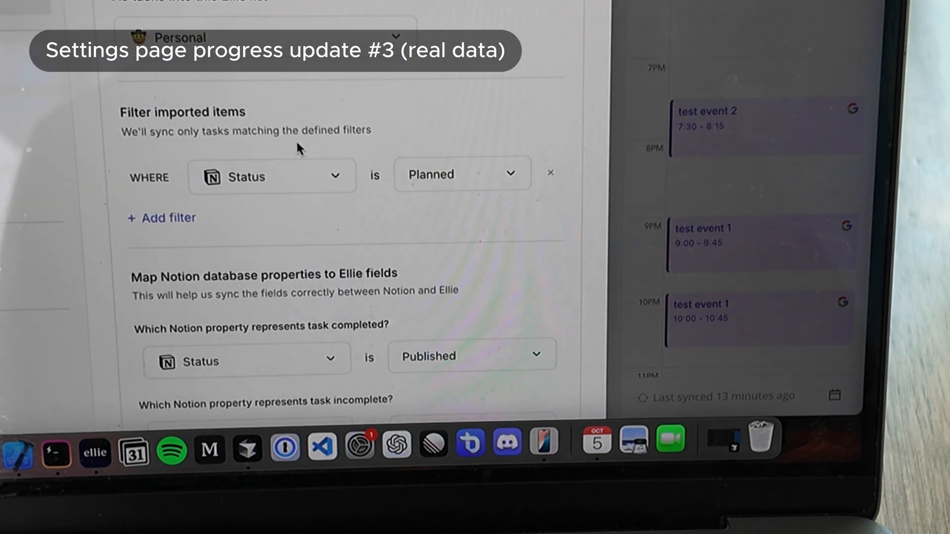
{"action": "scroll", "scroll_direction": "down", "scroll_amount": 3}
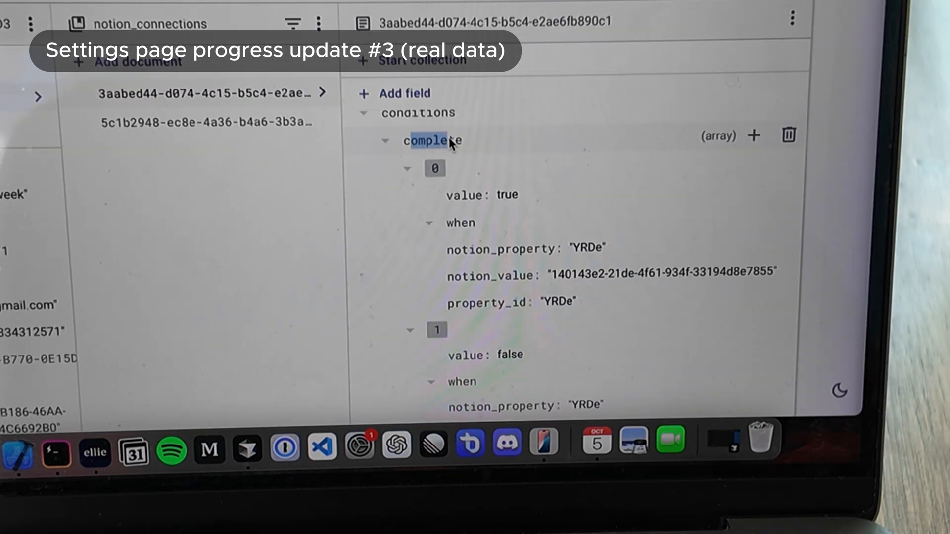
{"action": "mouse_move", "coordinate": [576, 252]}
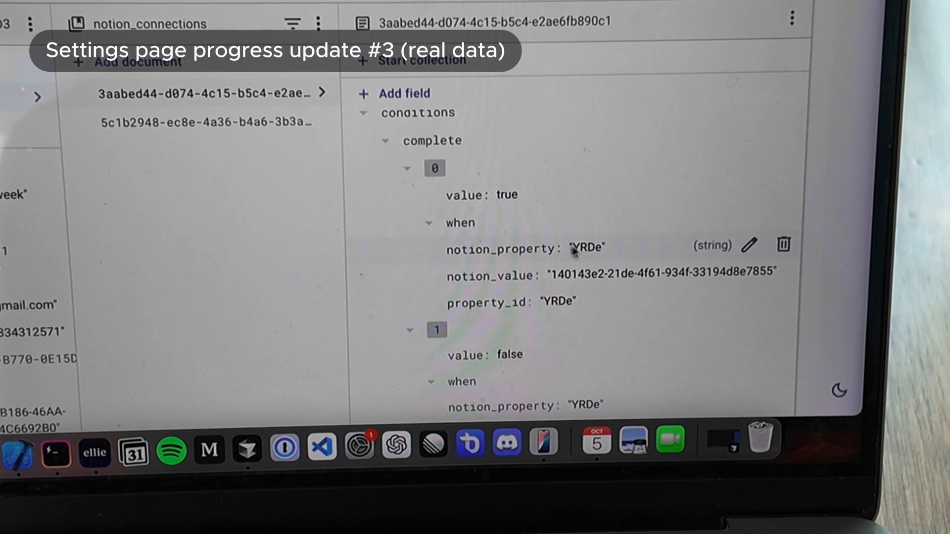
{"action": "double_click", "coordinate": [660, 274]}
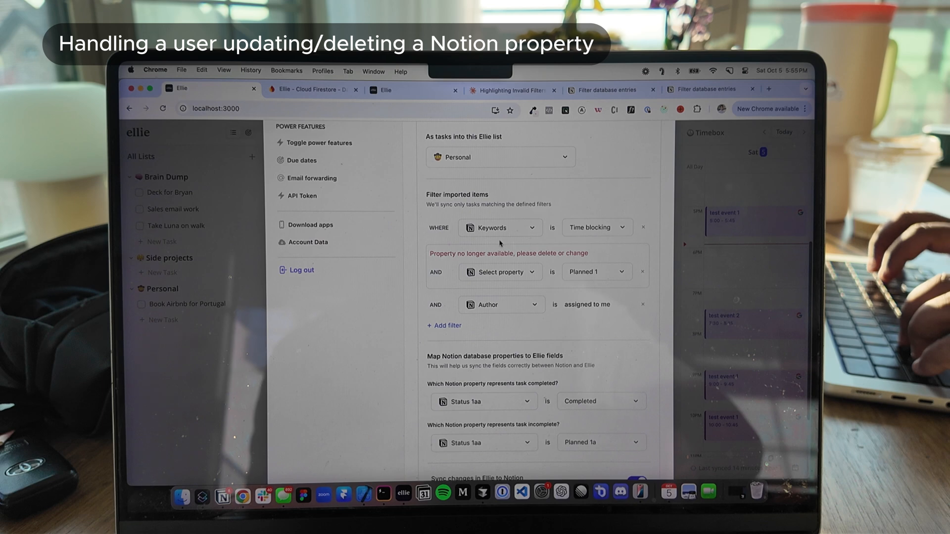
{"action": "left_click_drag", "start_coordinate": [429, 253], "coordinate": [539, 252]}
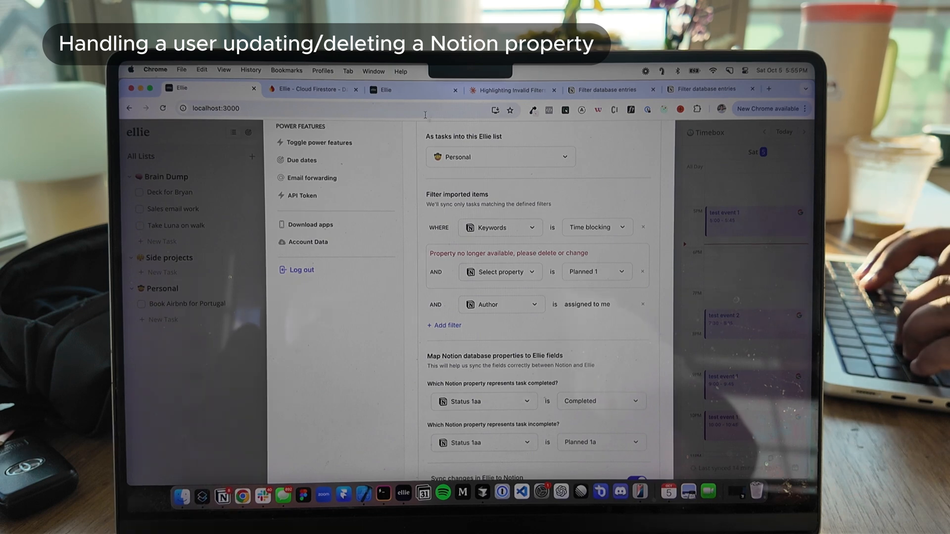
{"action": "left_click", "coordinate": [309, 89]}
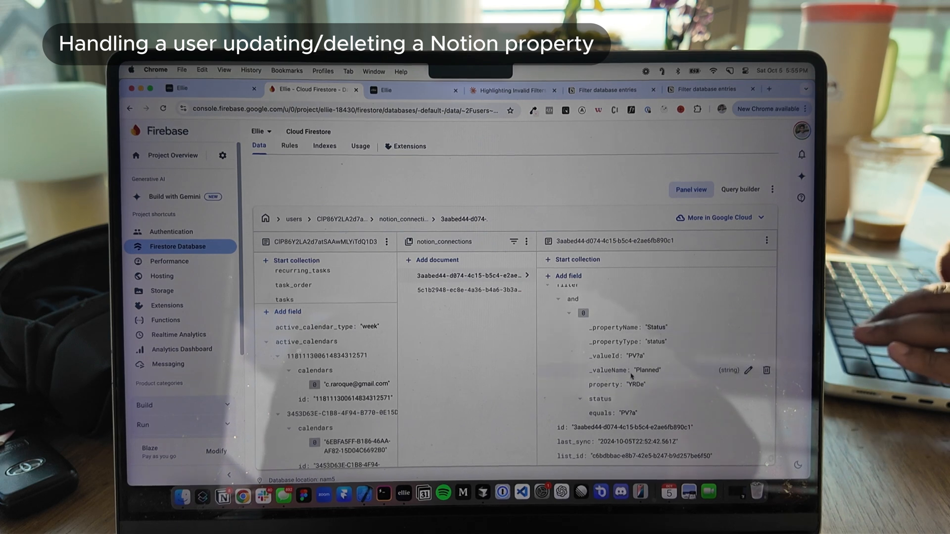
{"action": "double_click", "coordinate": [655, 342]}
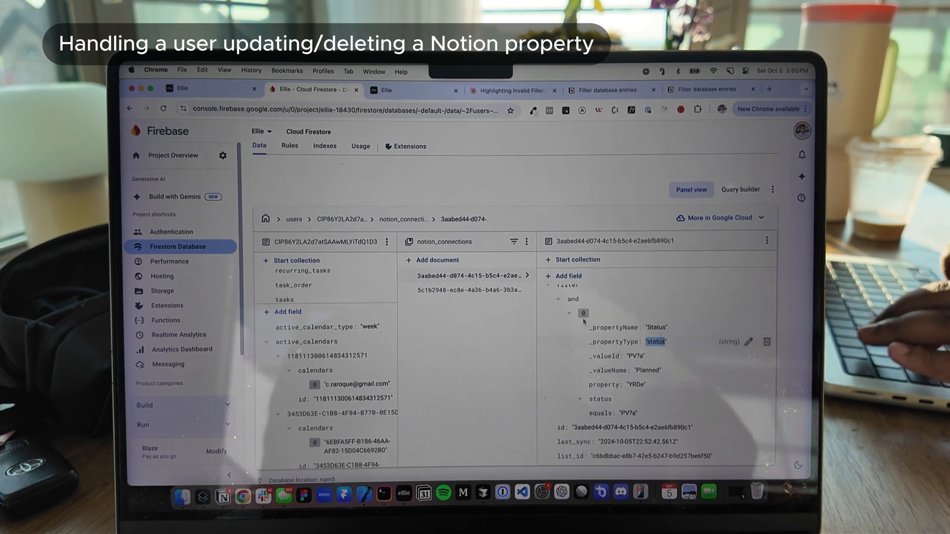
{"action": "left_click", "coordinate": [184, 89]}
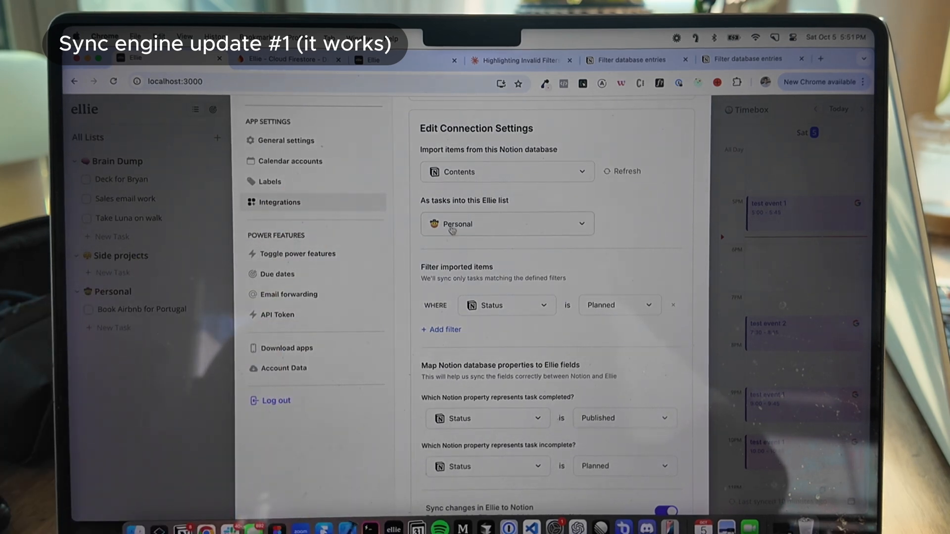
{"action": "scroll", "scroll_direction": "down", "scroll_amount": 3}
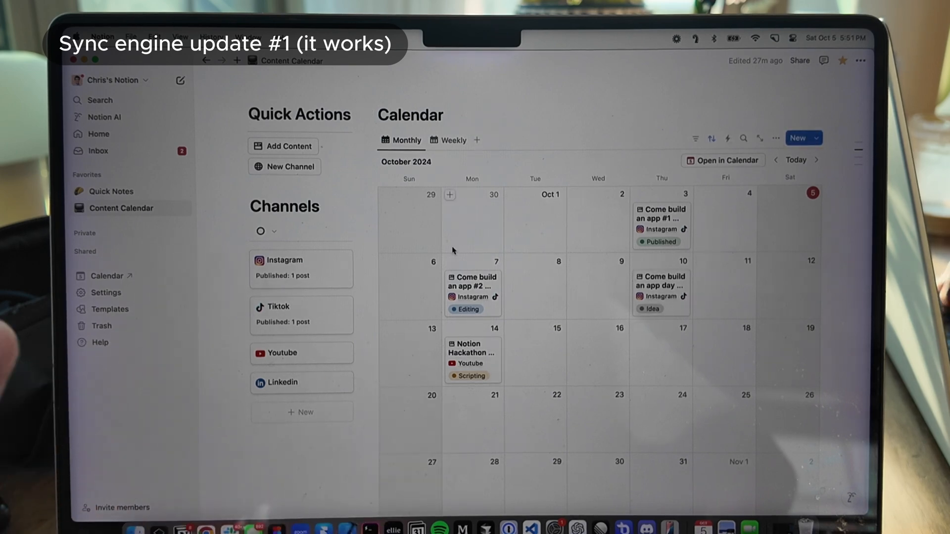
Set the Status of 'Come build an app day #3 (Notion)' to Planned
{"action": "scroll", "scroll_direction": "down", "scroll_amount": 3}
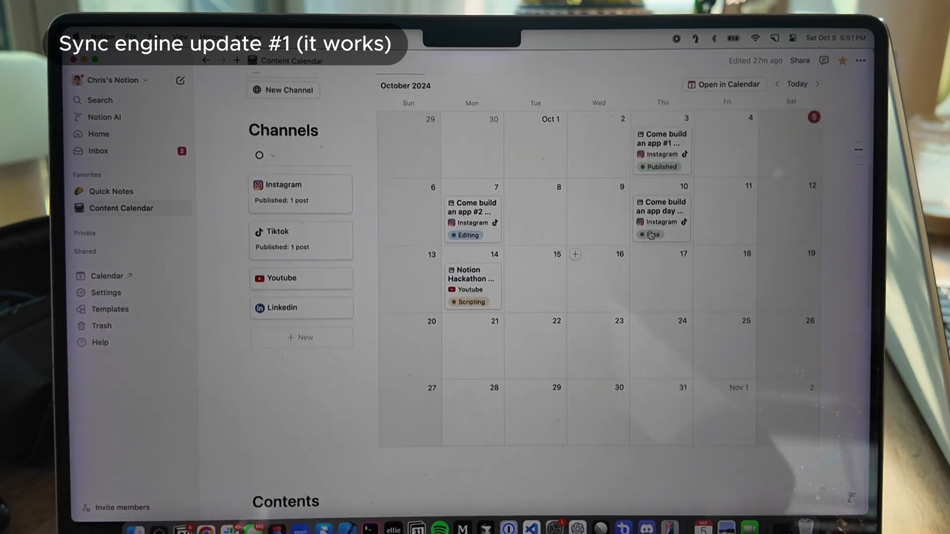
{"action": "left_click", "coordinate": [660, 207]}
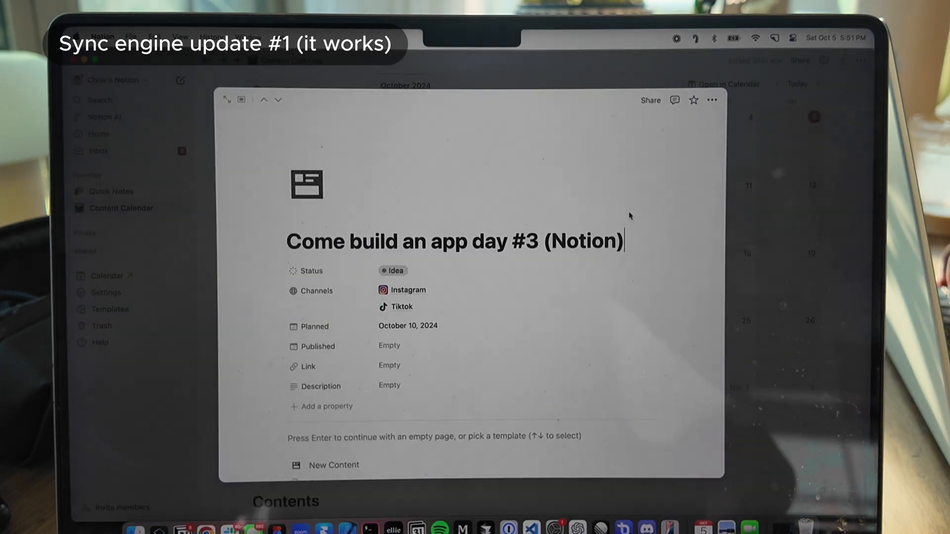
{"action": "left_click", "coordinate": [394, 270]}
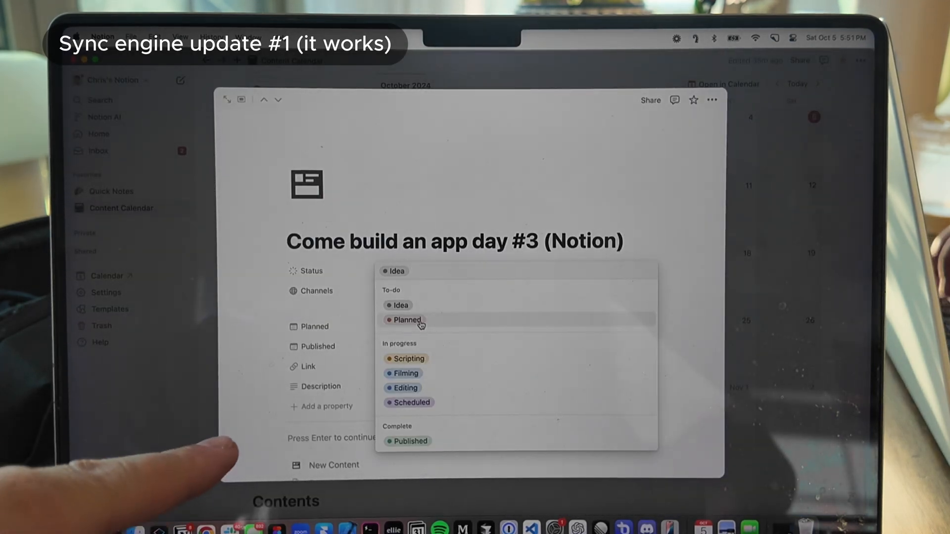
{"action": "left_click", "coordinate": [406, 321]}
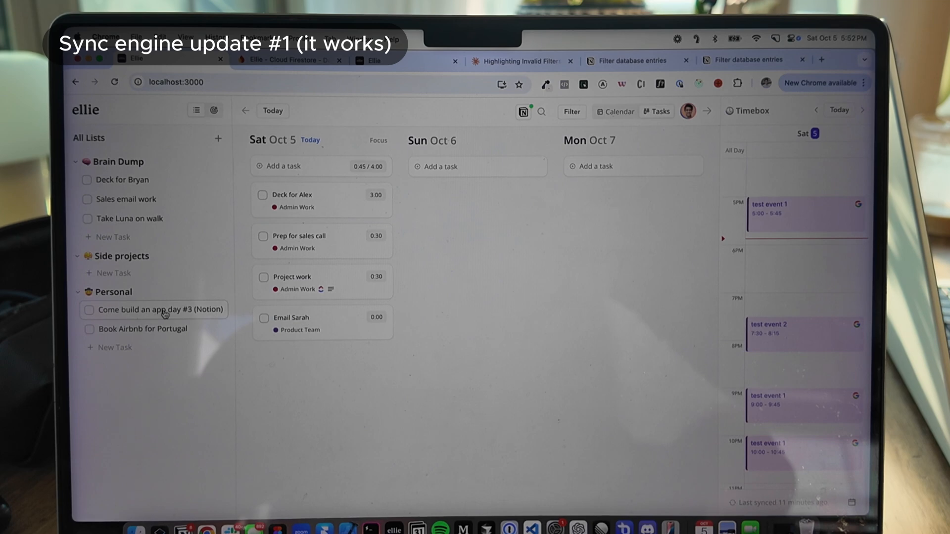
Move the imported Notion task from Personal into the Sun Oct 6 column
{"action": "left_click", "coordinate": [153, 309]}
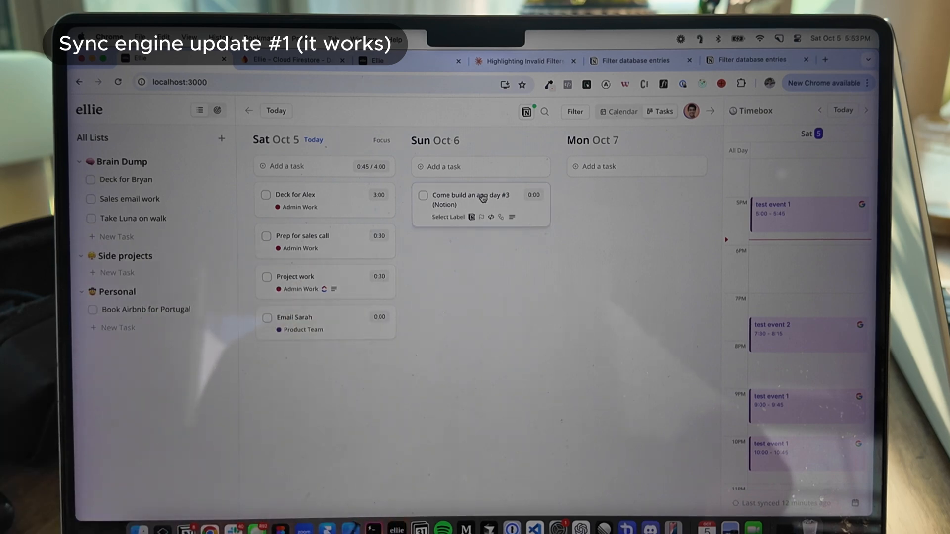
{"action": "left_click", "coordinate": [474, 199]}
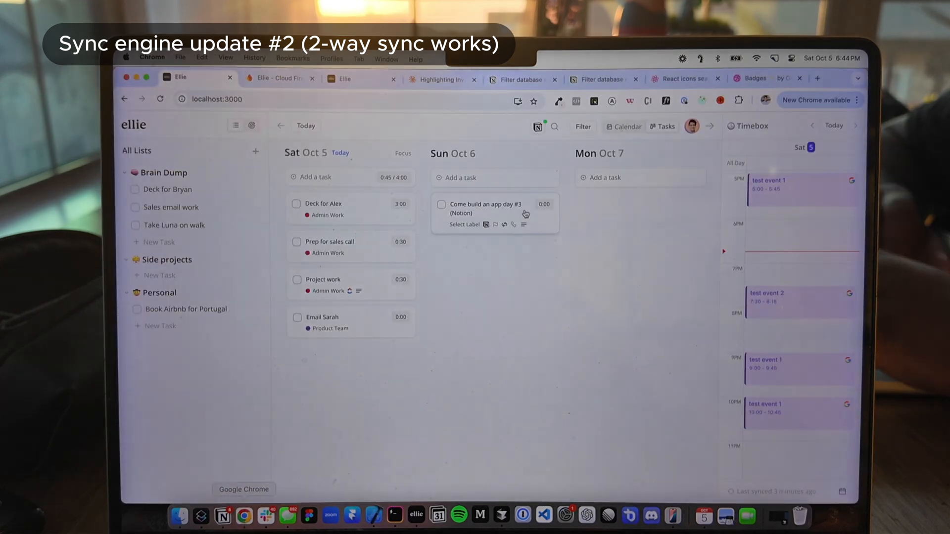
Edit the task title adding 'integration)', then view the Notion sync toggle in Integrations settings
{"action": "left_click", "coordinate": [495, 208]}
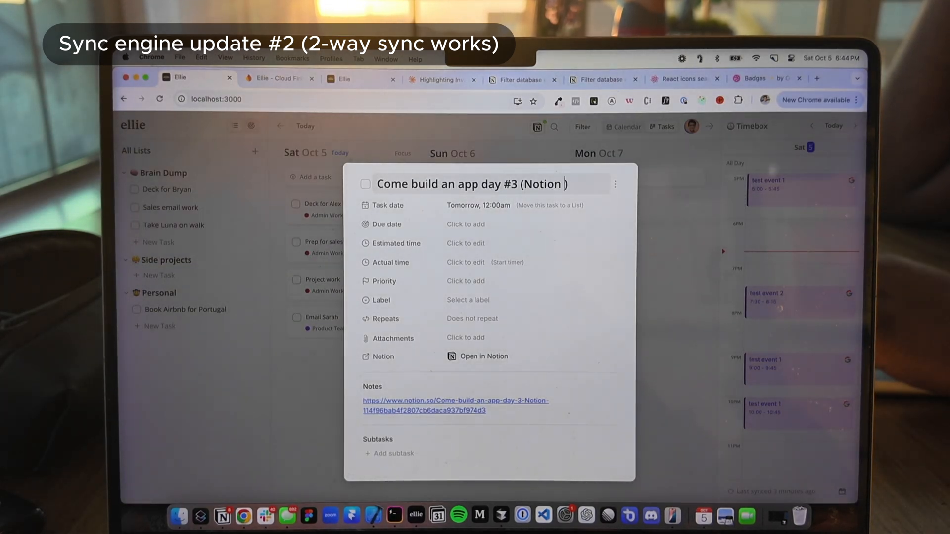
{"action": "type", "text": "integration)"}
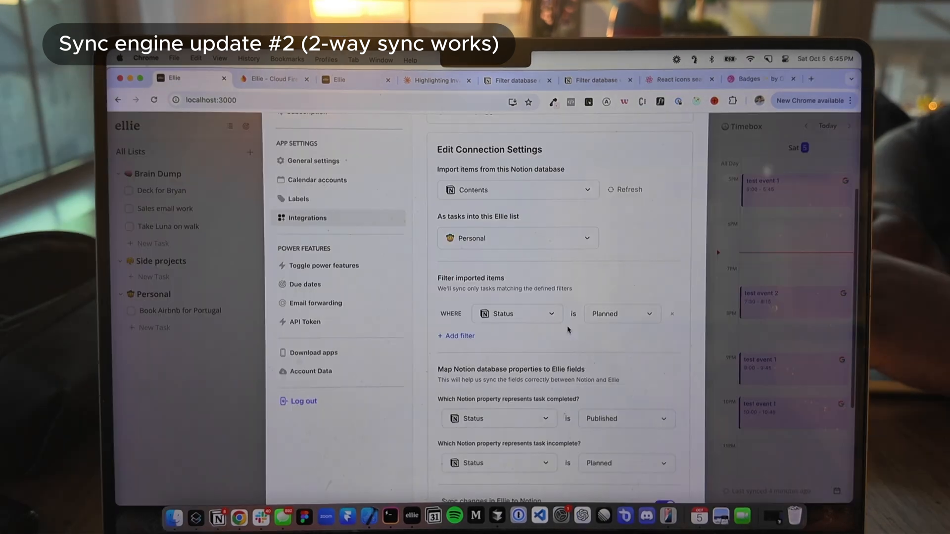
{"action": "scroll", "scroll_direction": "down", "scroll_amount": 3}
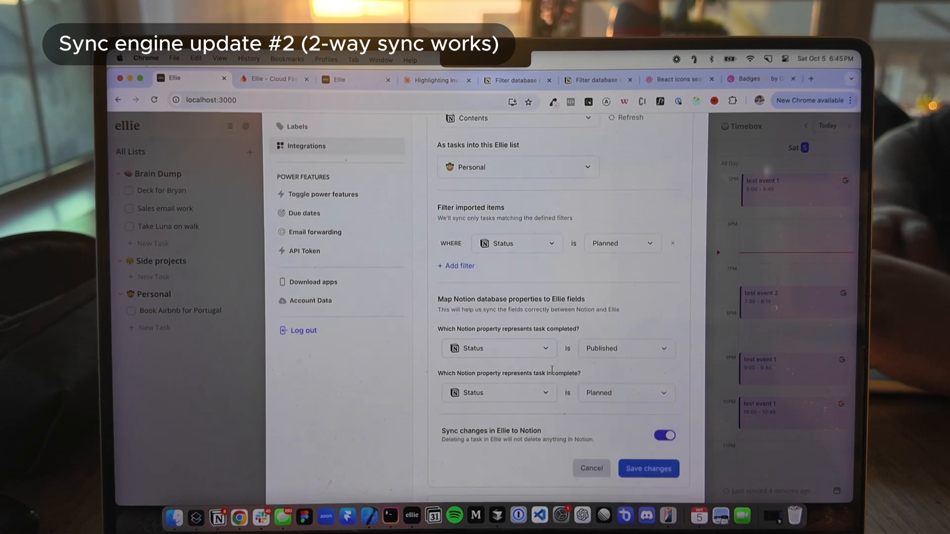